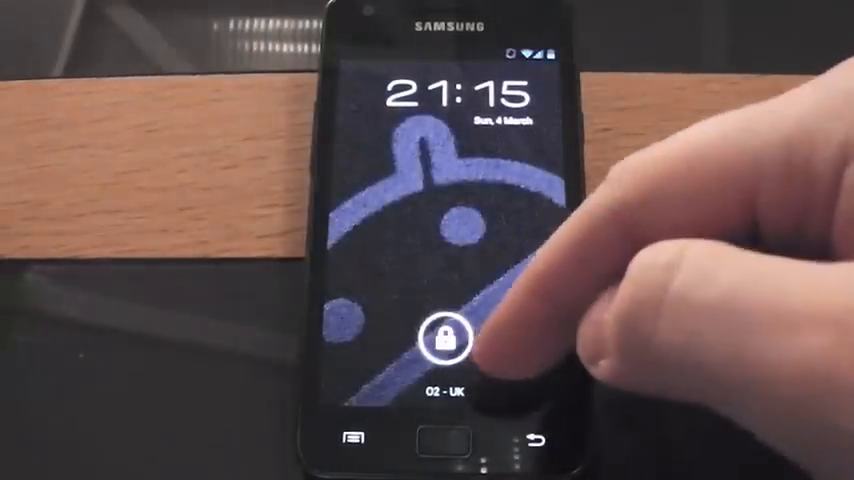
Step: Unlock the phone from the lock screen to reach the About phone details
click(448, 338)
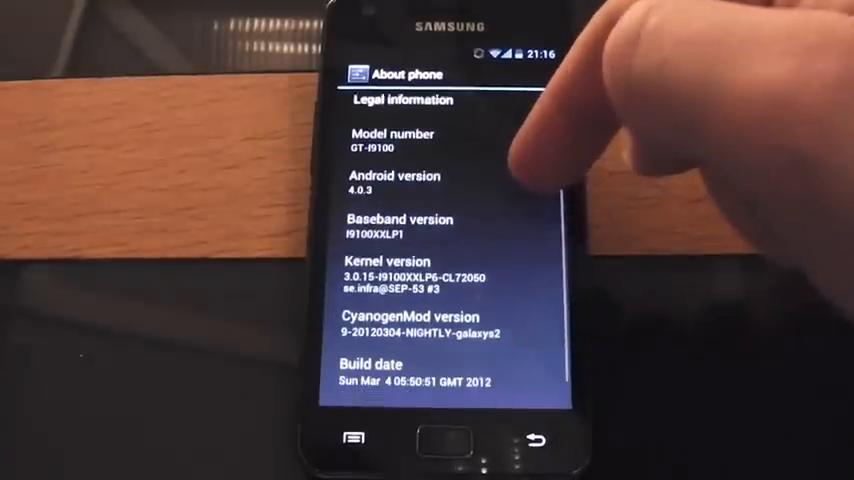
scroll(up, 3)
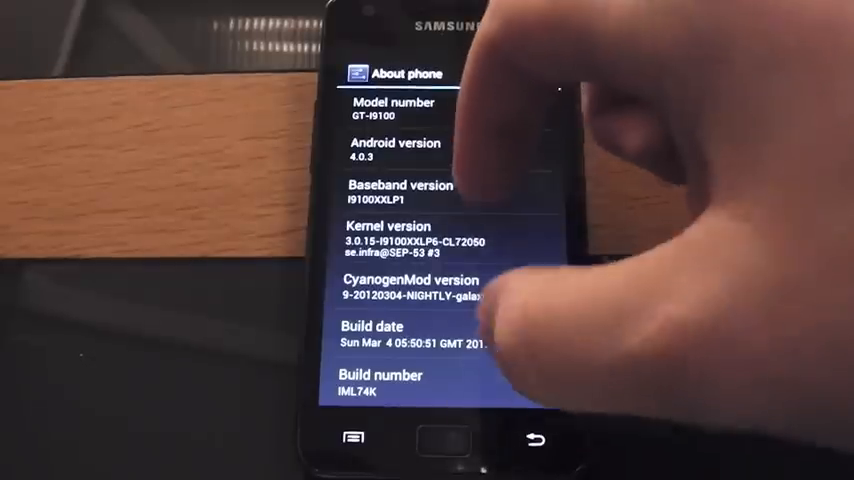
scroll(down, 3)
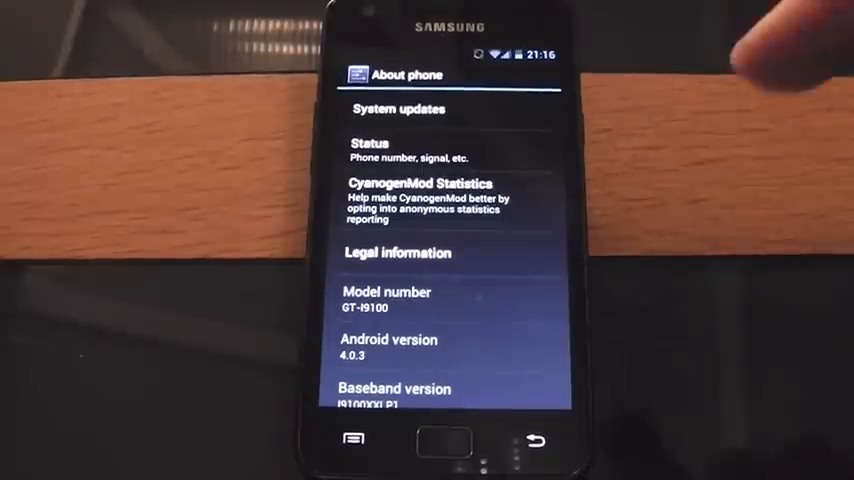
mouse_move(760, 60)
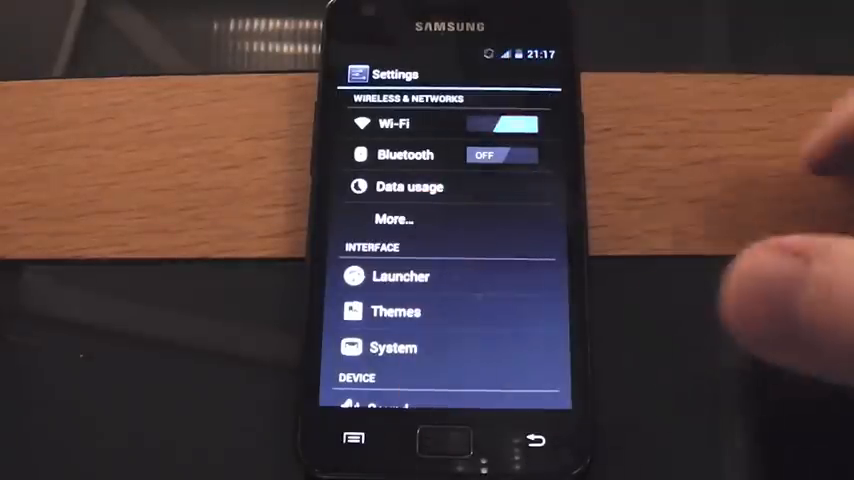
Step: Switch Wi-Fi off from the main Settings list toggle
click(504, 122)
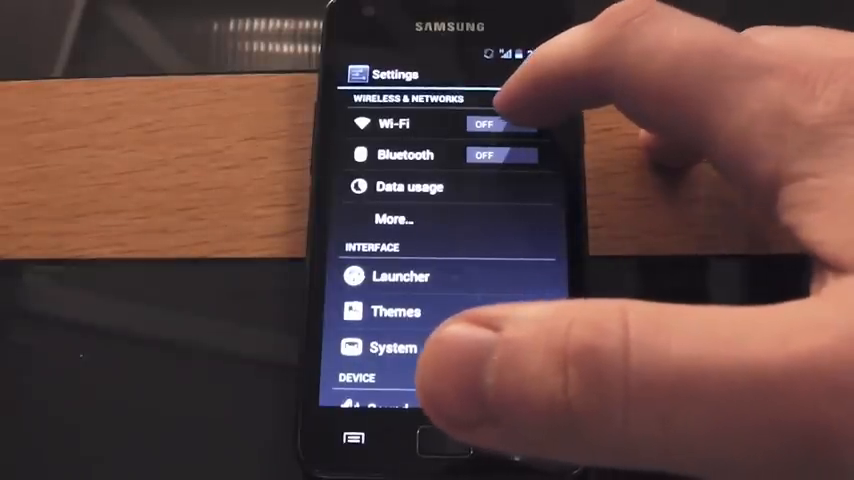
click(500, 124)
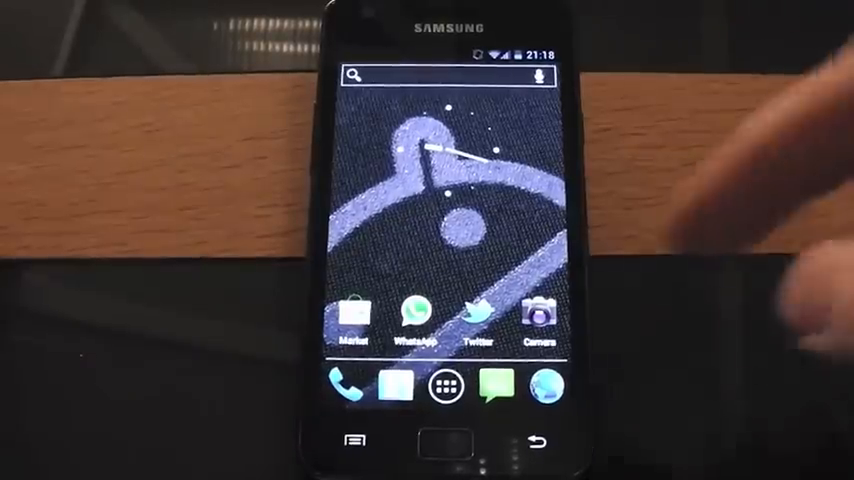
click(538, 318)
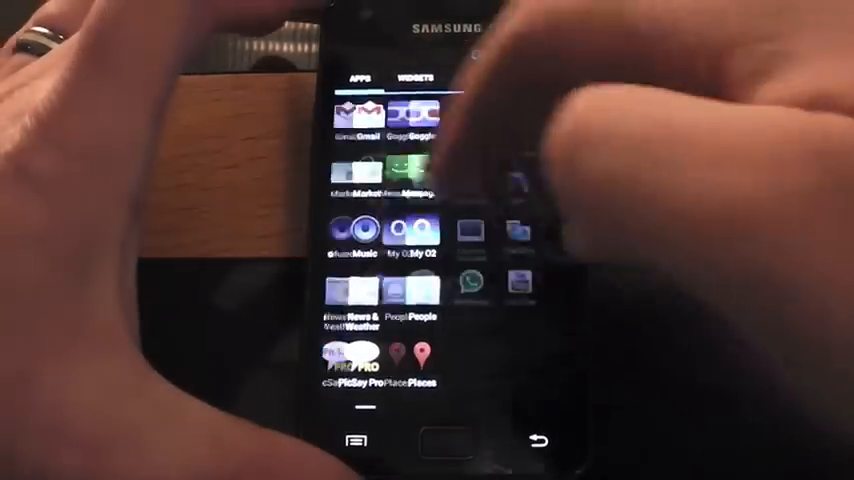
click(418, 78)
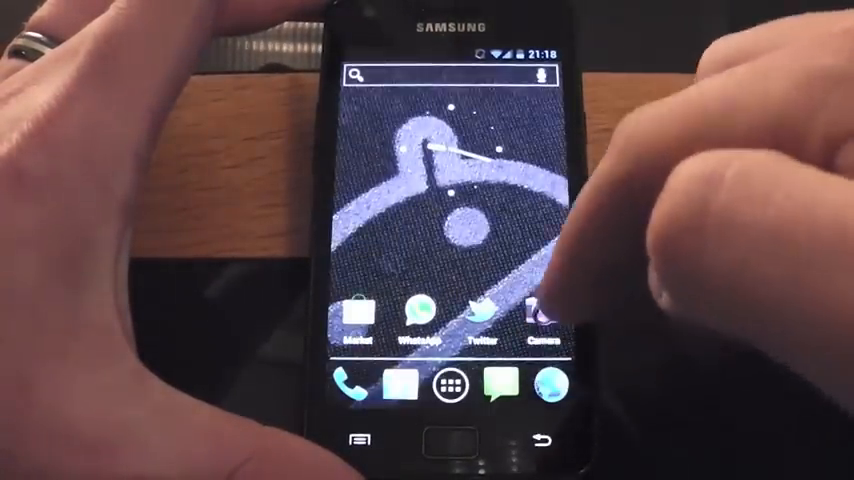
scroll(left, 3)
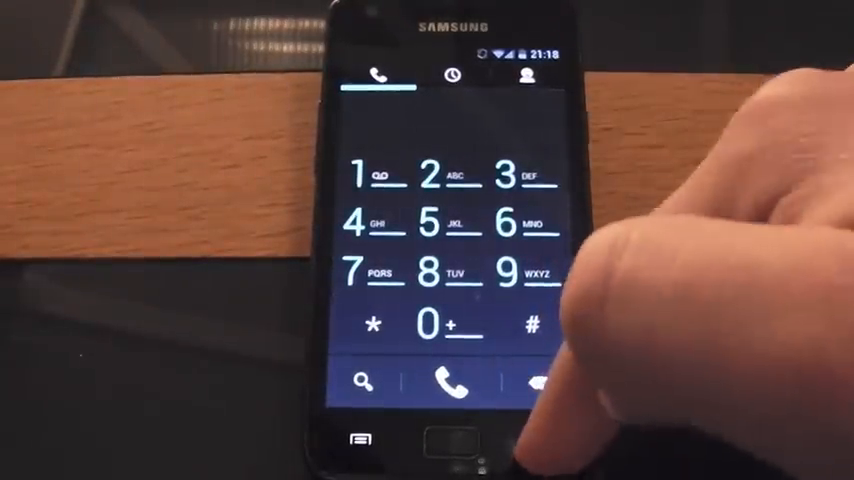
Step: Try the Phone dialpad, then browse the recent apps switcher to reach ROM Manager Premium
click(444, 440)
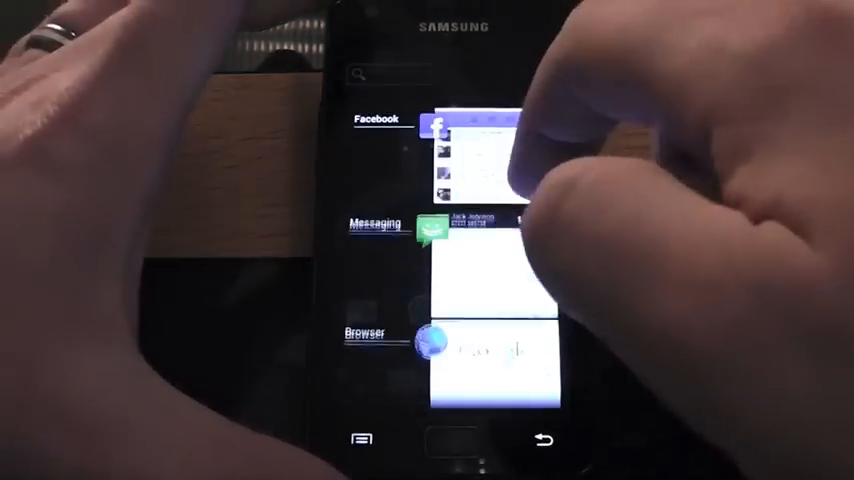
scroll(up, 3)
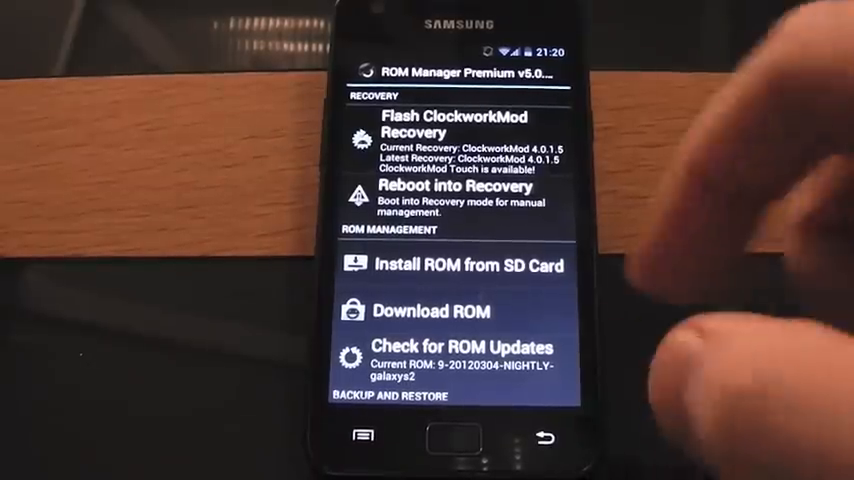
Step: Scroll ROM Manager Premium's options down to the Backup and Restore section
scroll(up, 3)
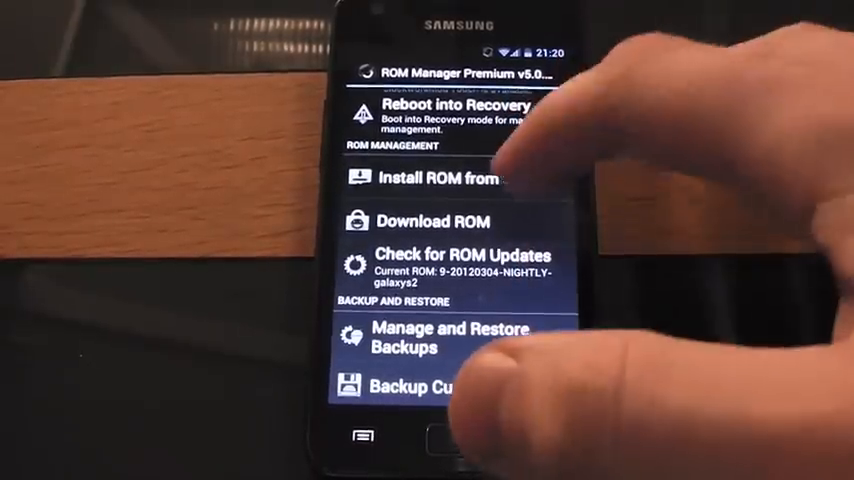